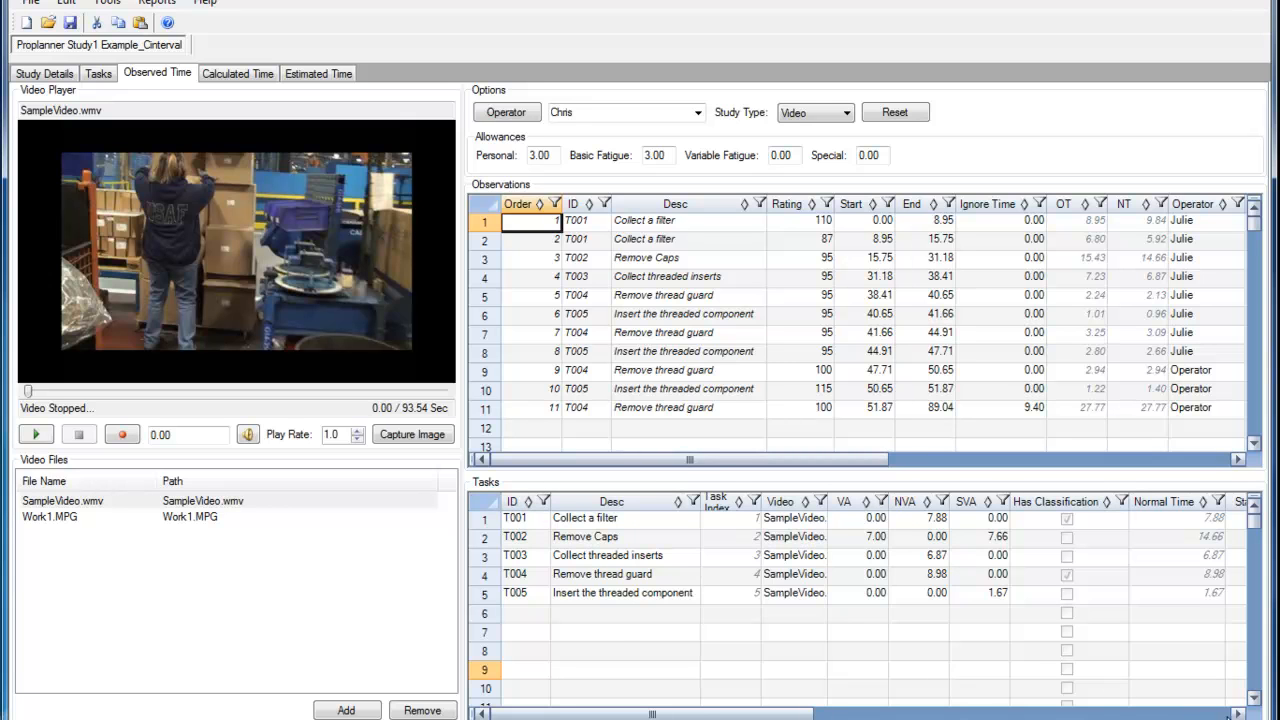
Scroll the Tasks grid right to show the Confidence Interval and Req. Observations columns.
scroll(right, 3)
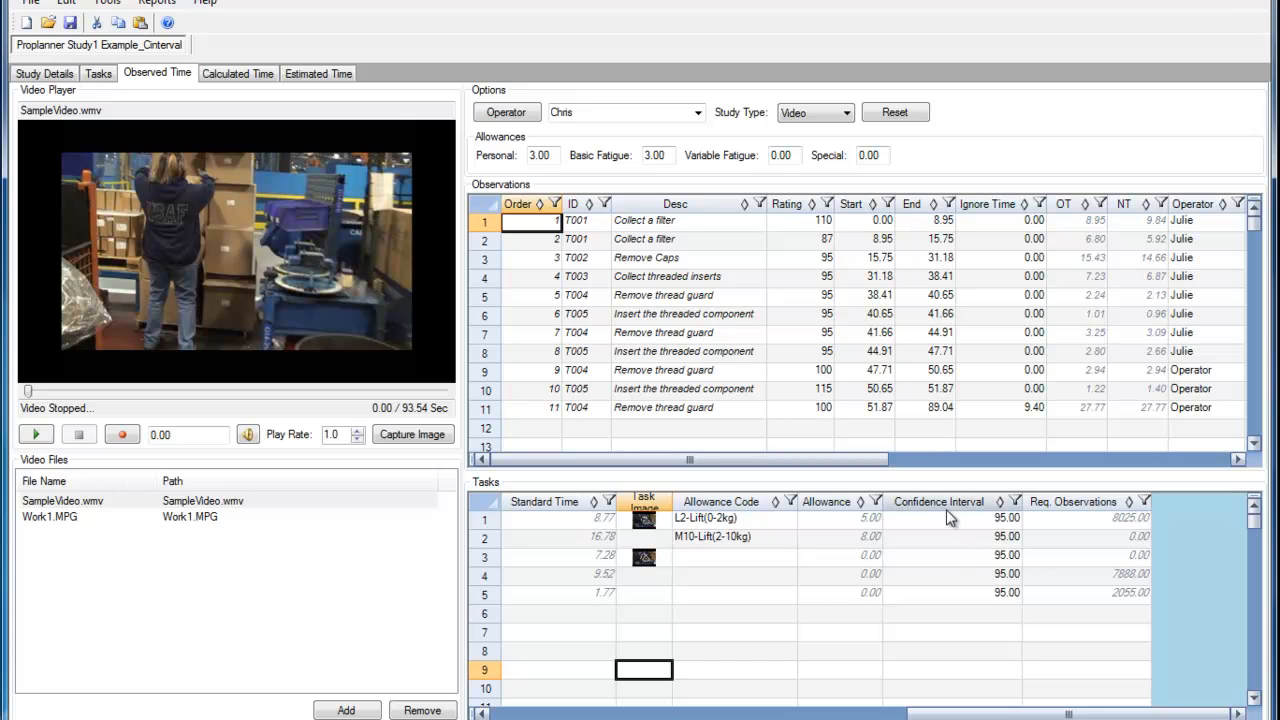
mouse_move(952, 531)
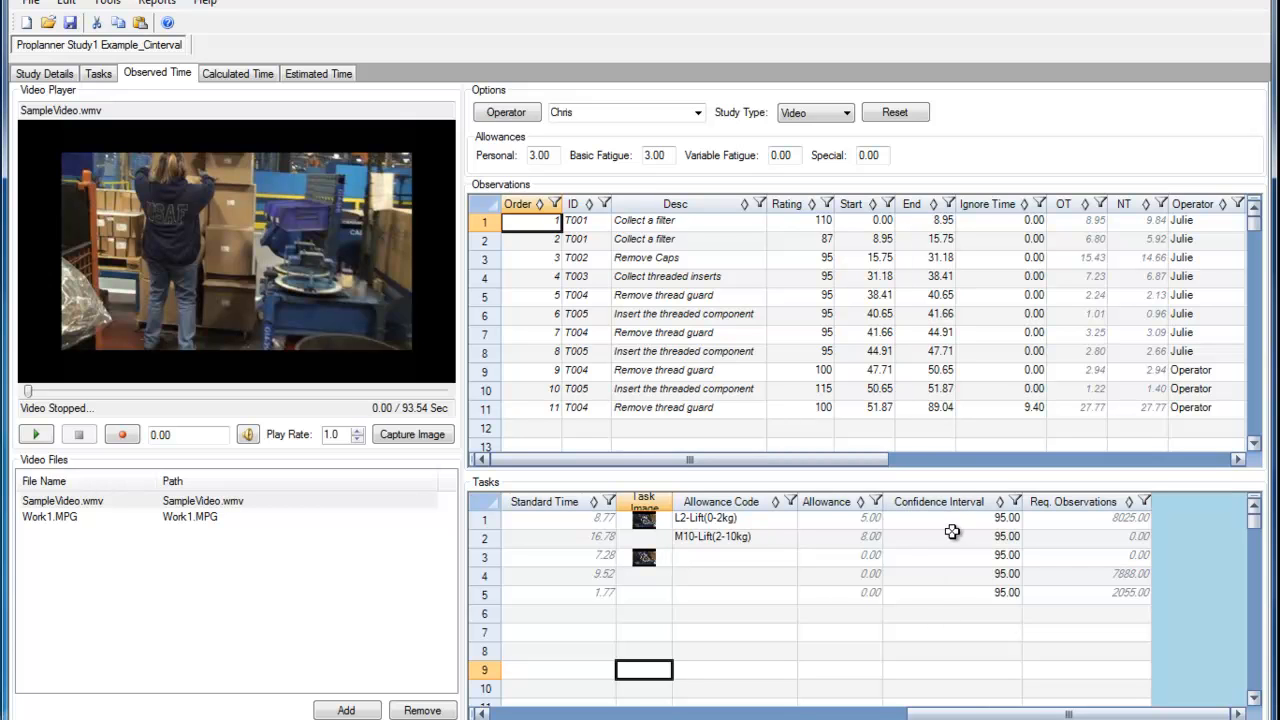
mouse_move(941, 521)
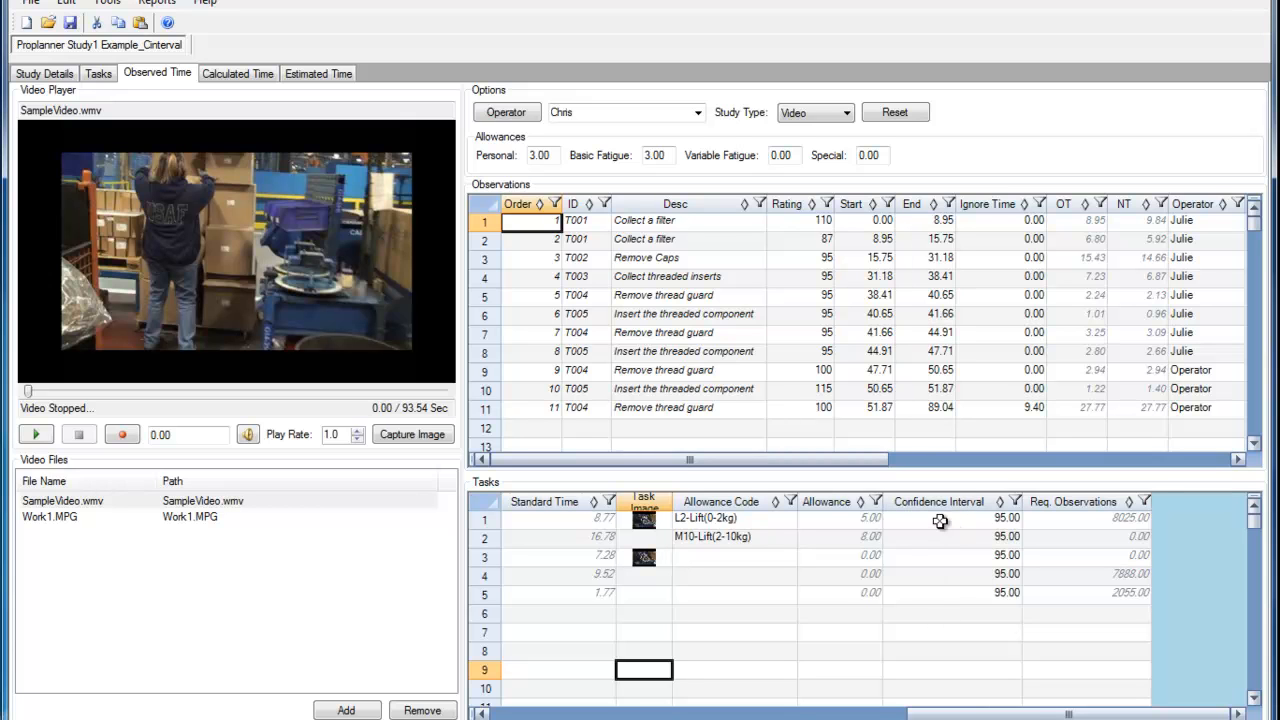
mouse_move(996, 519)
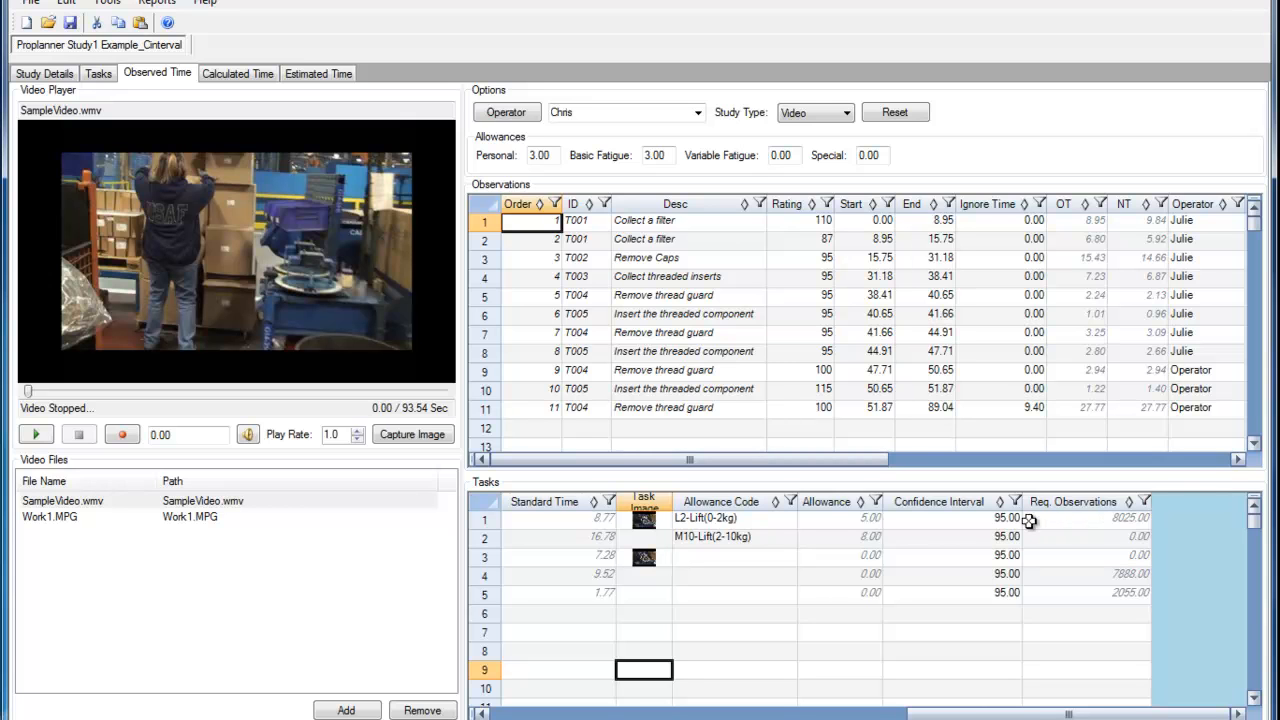
mouse_move(1036, 521)
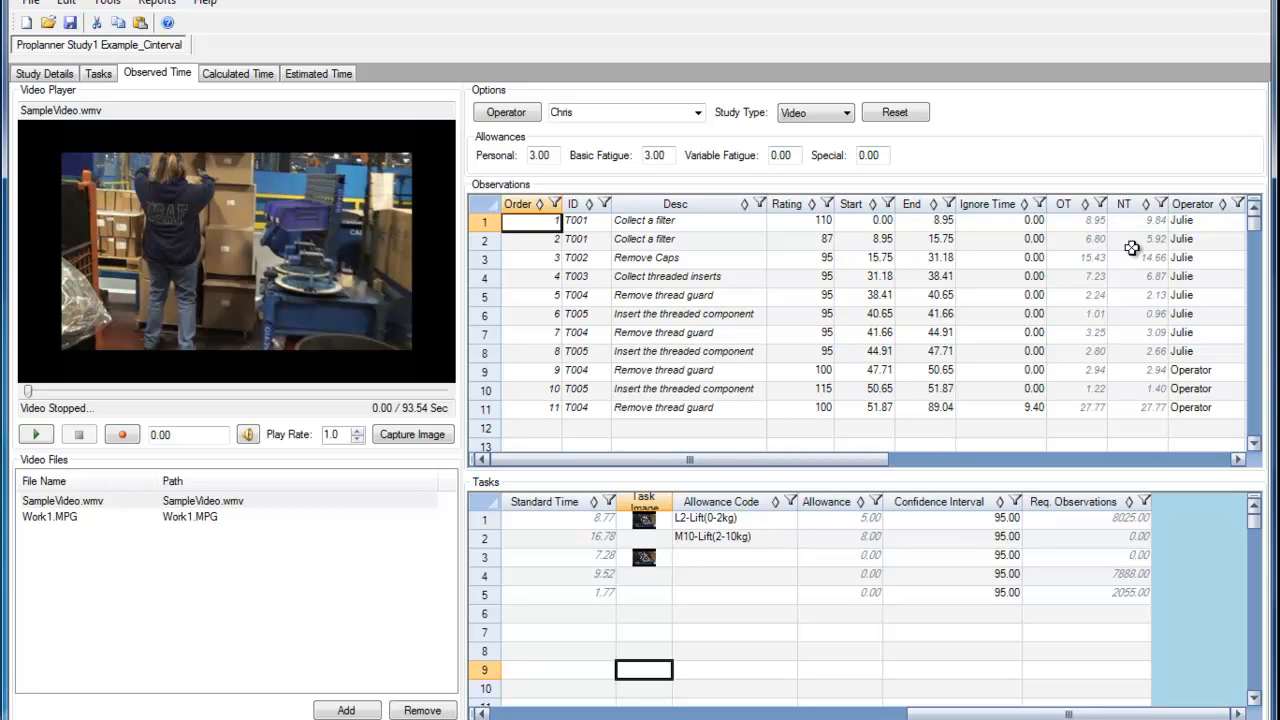
mouse_move(1133, 245)
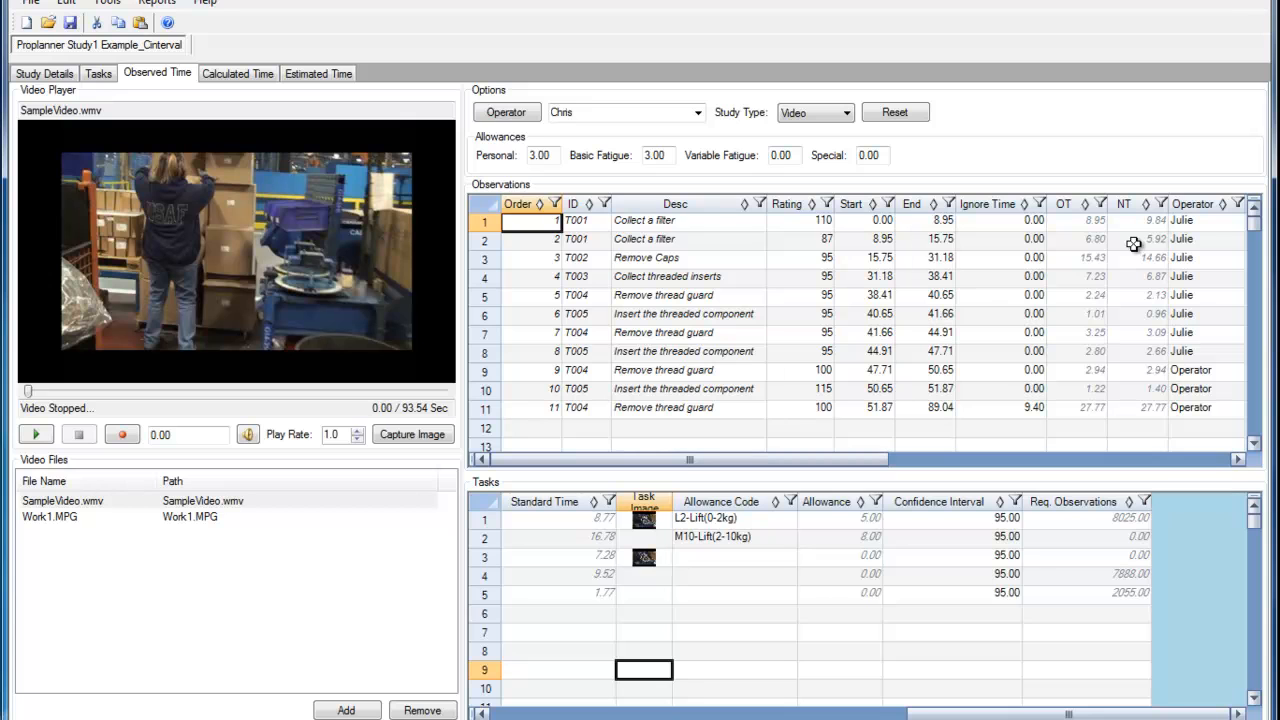
mouse_move(968, 518)
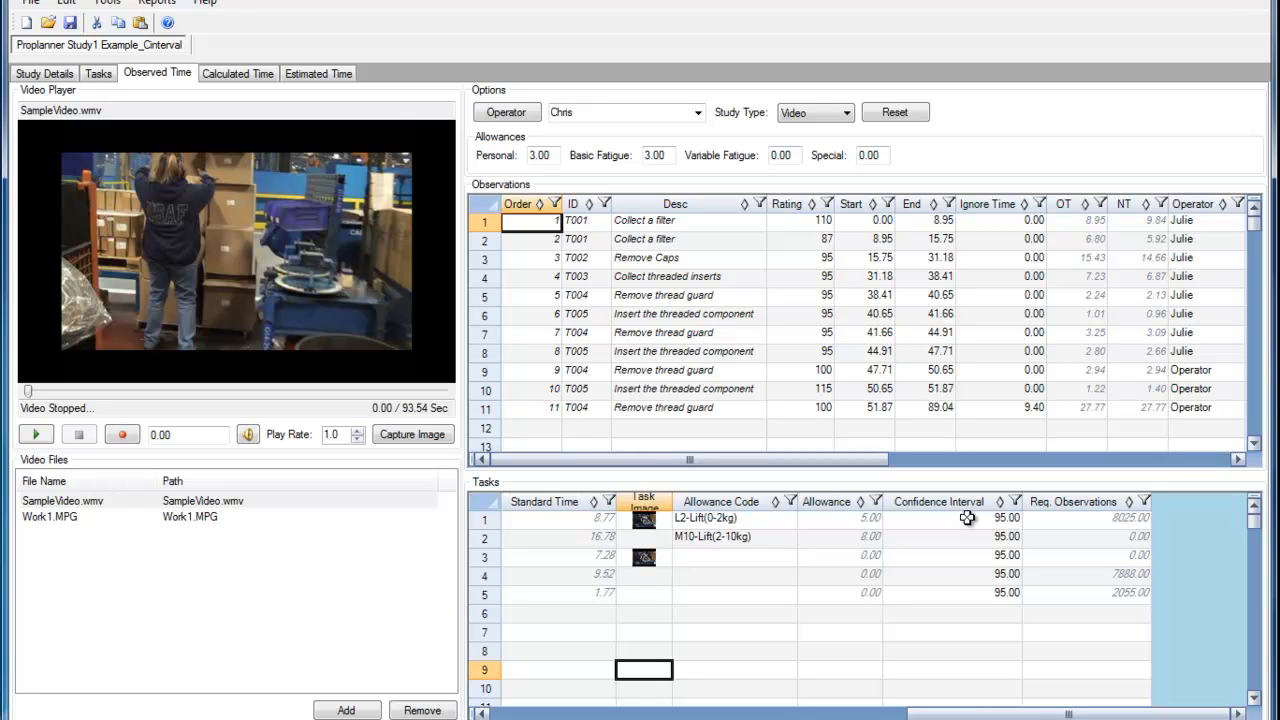
mouse_move(1022, 518)
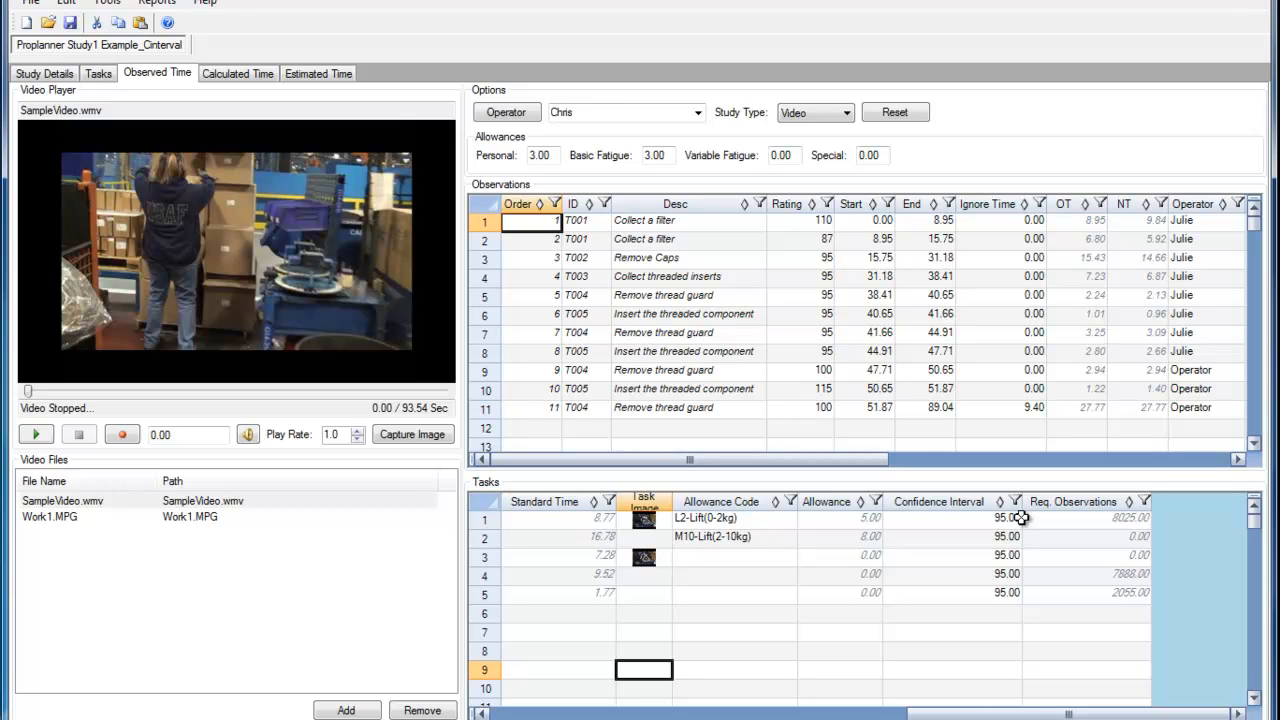
mouse_move(1044, 524)
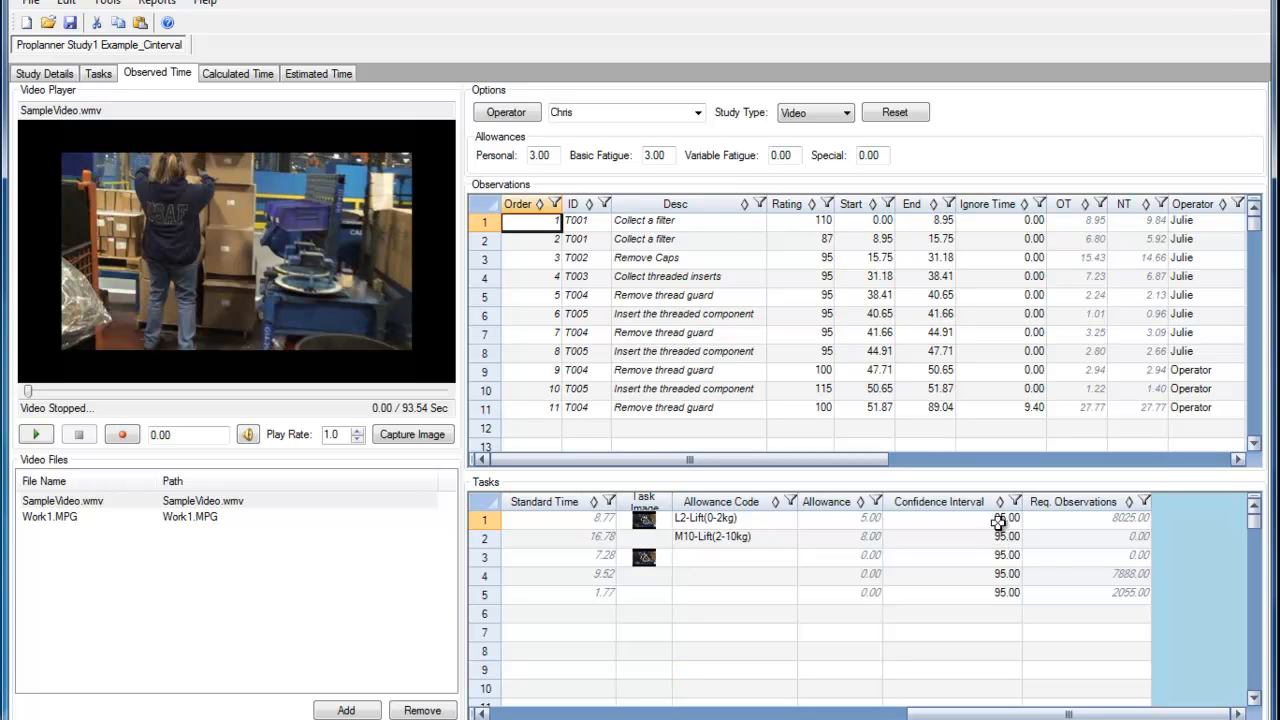
Change the first task's confidence interval from 95.00 to 90.00, then restore 95.00.
click(1007, 518)
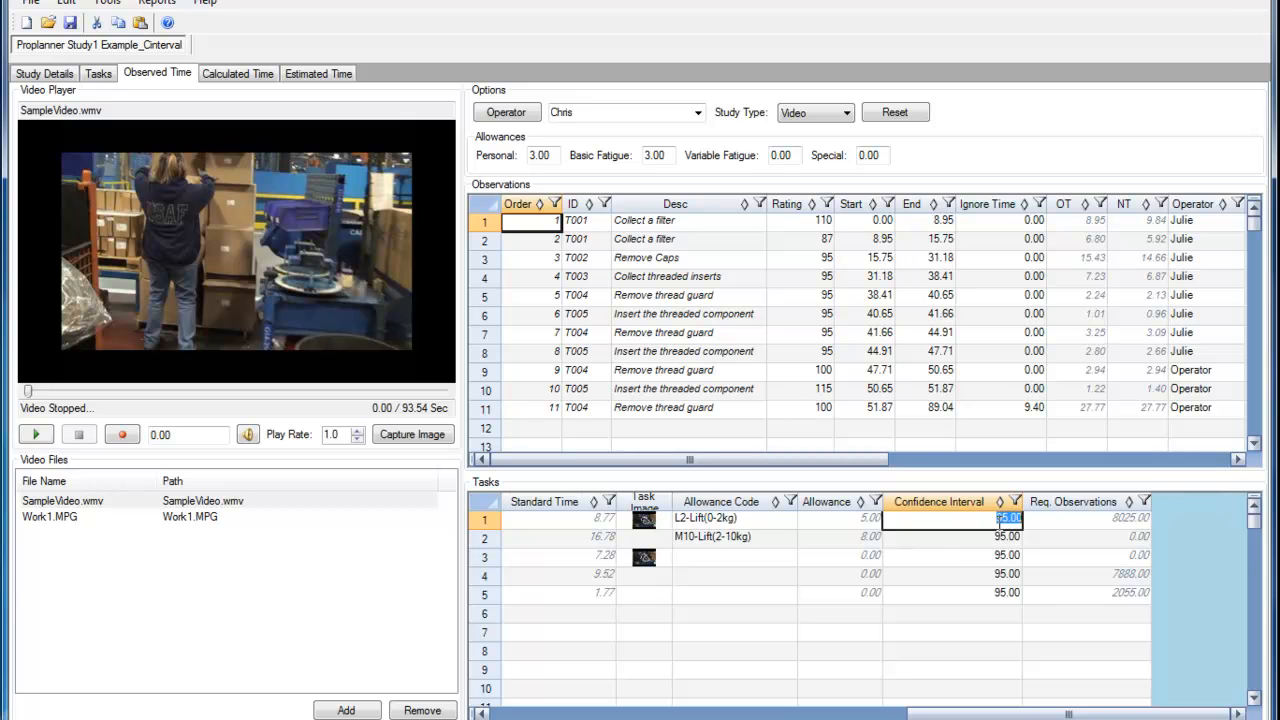
text(90.00)
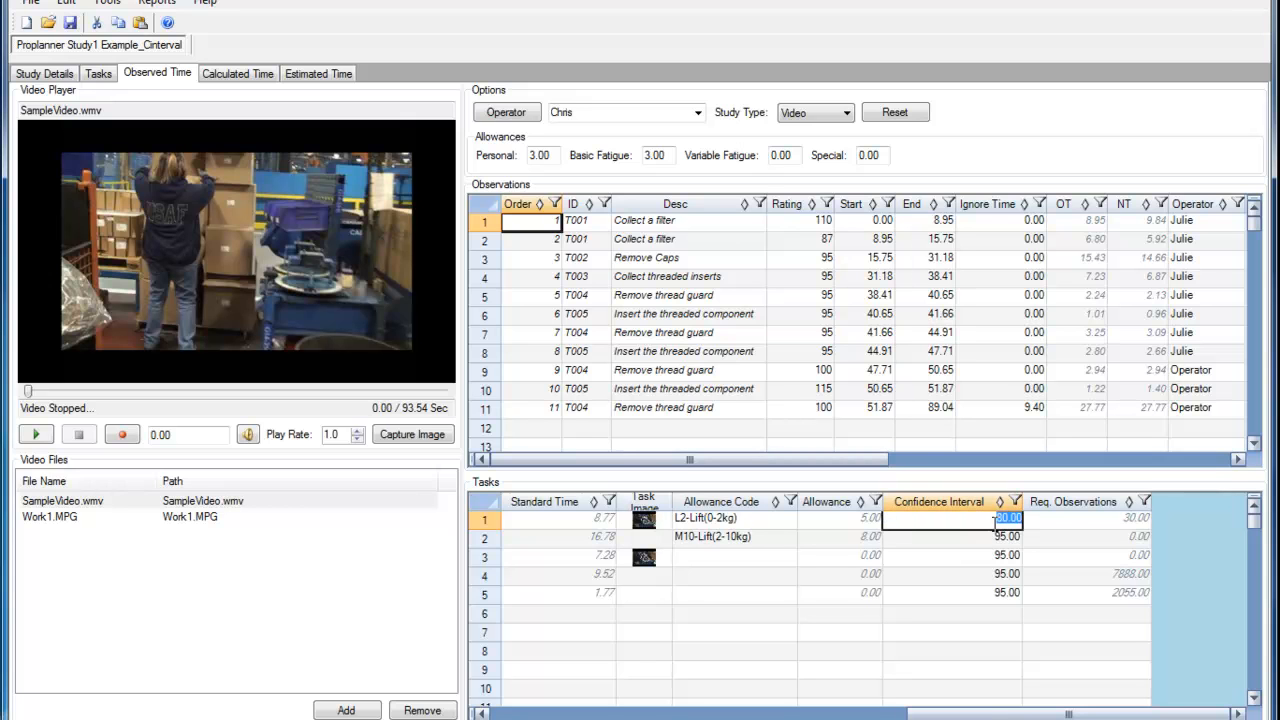
text(95.00)
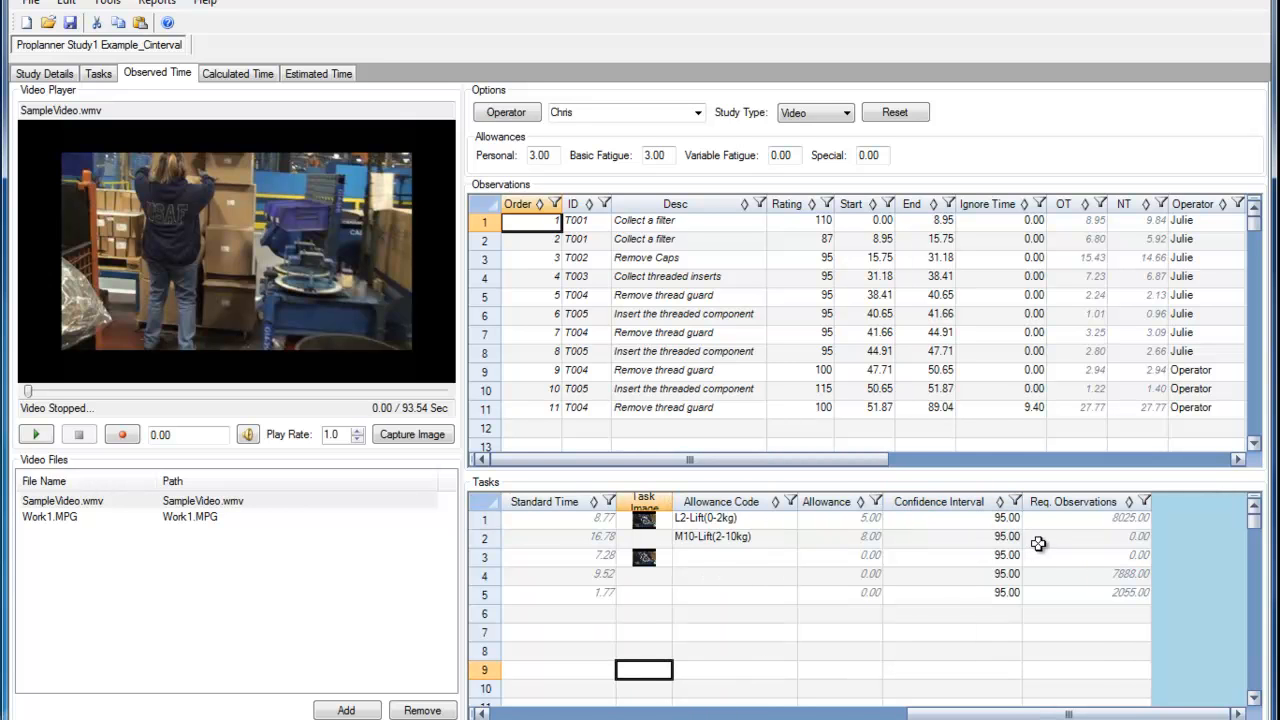
mouse_move(1048, 542)
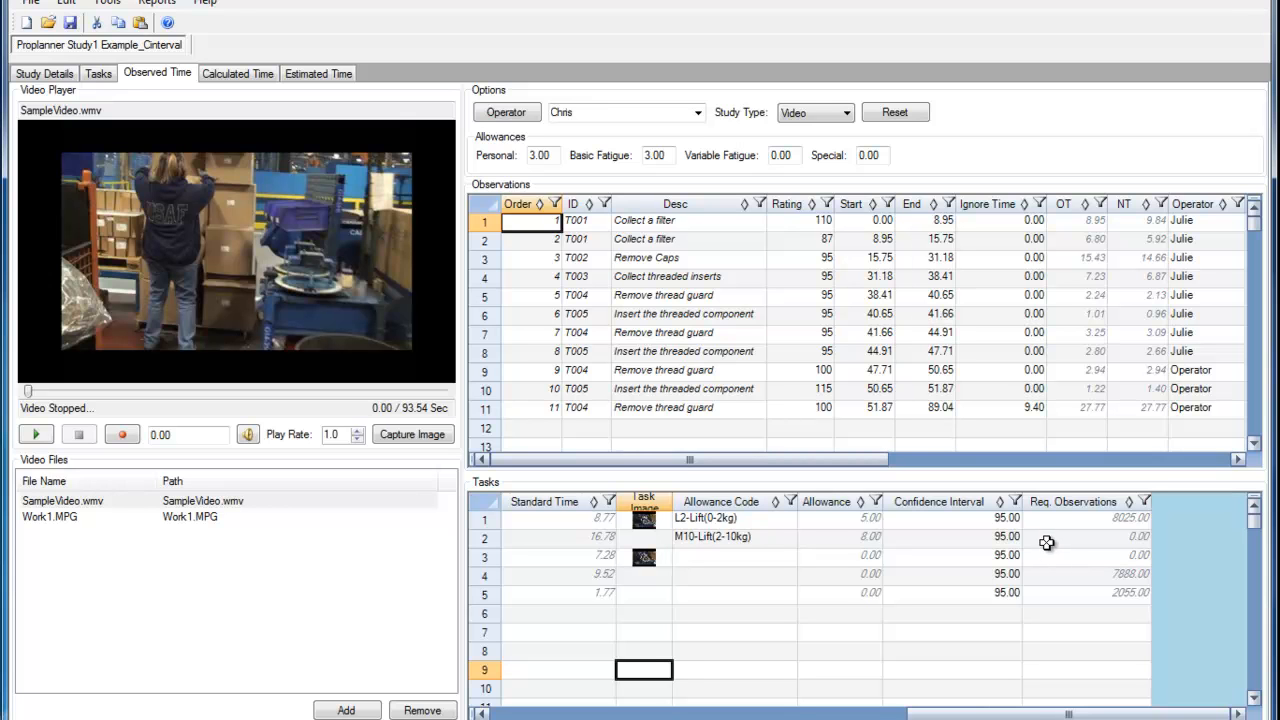
mouse_move(1010, 538)
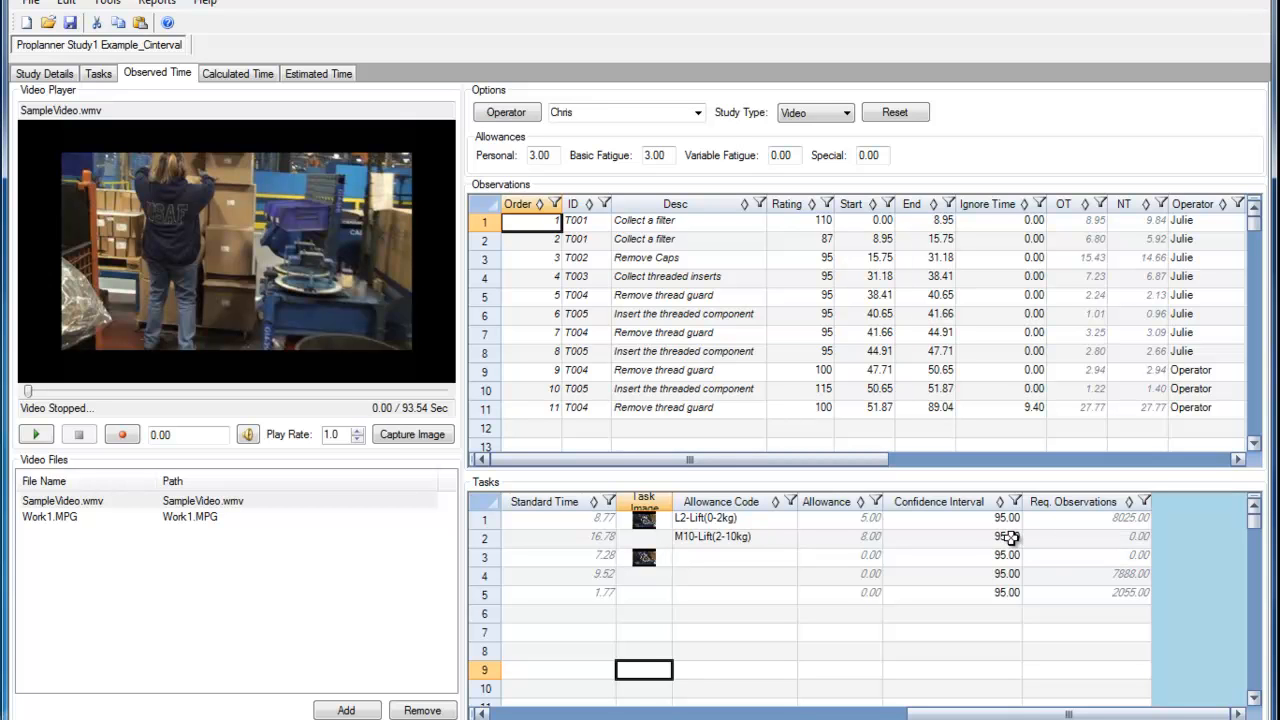